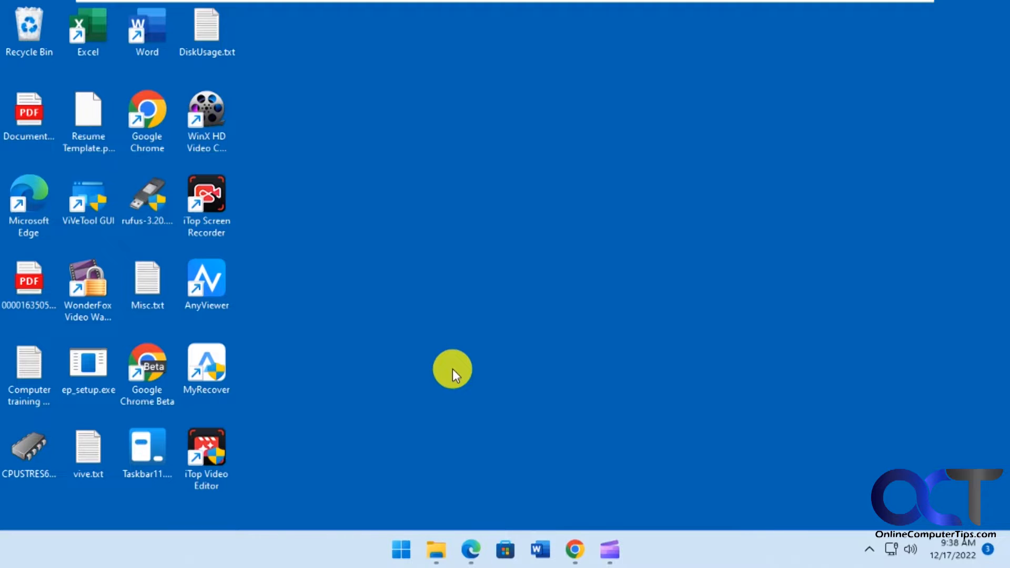
mouse_move(437, 343)
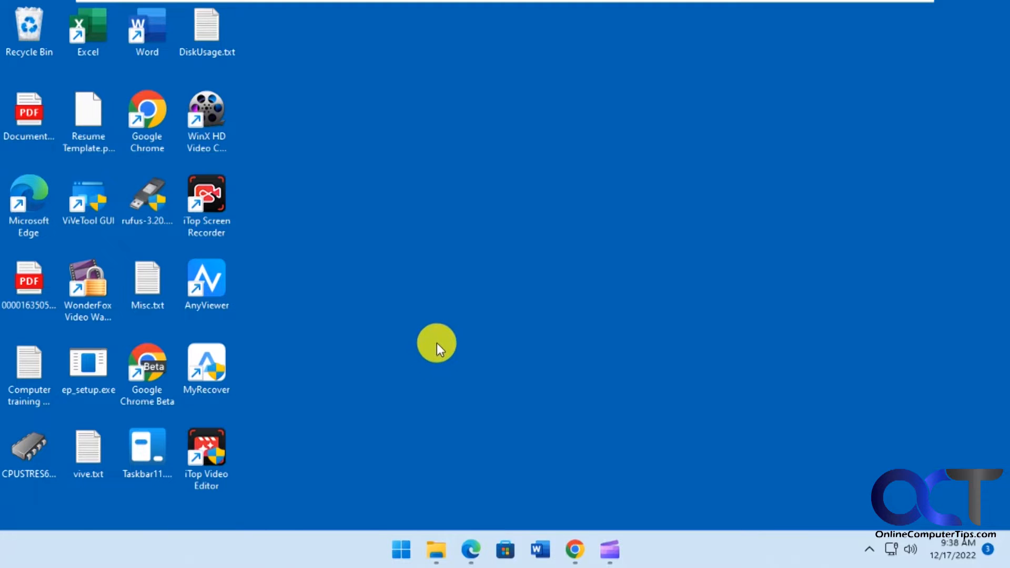
- Right-click the taskbar to show the Task Manager and Taskbar settings menu
right_click(686, 549)
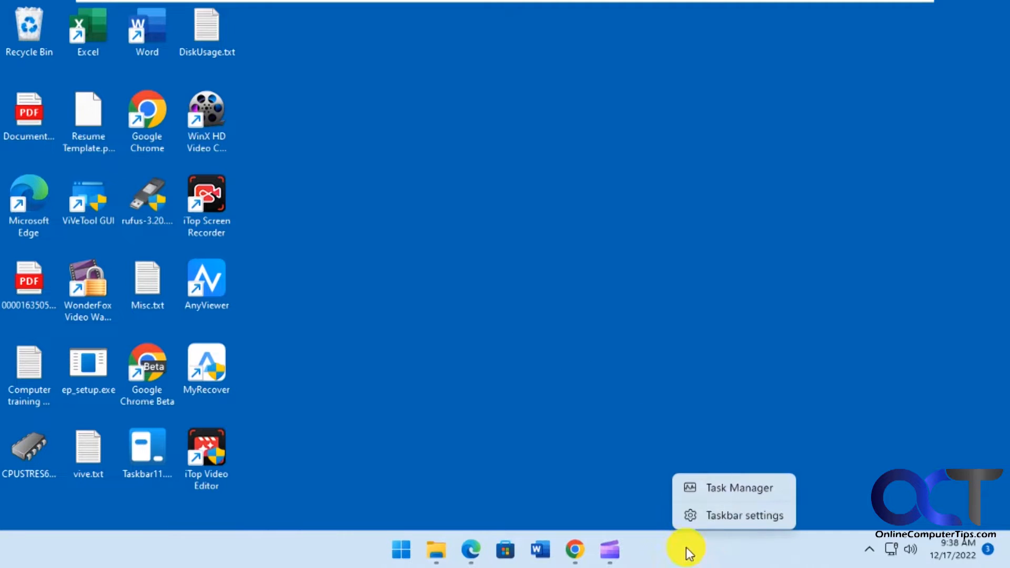
left_click(740, 487)
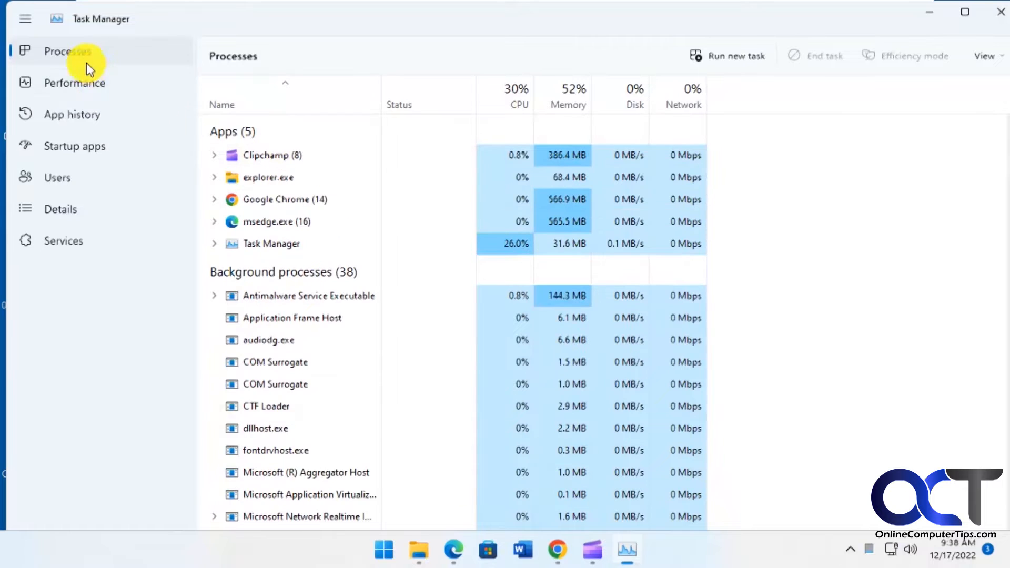
left_click(25, 18)
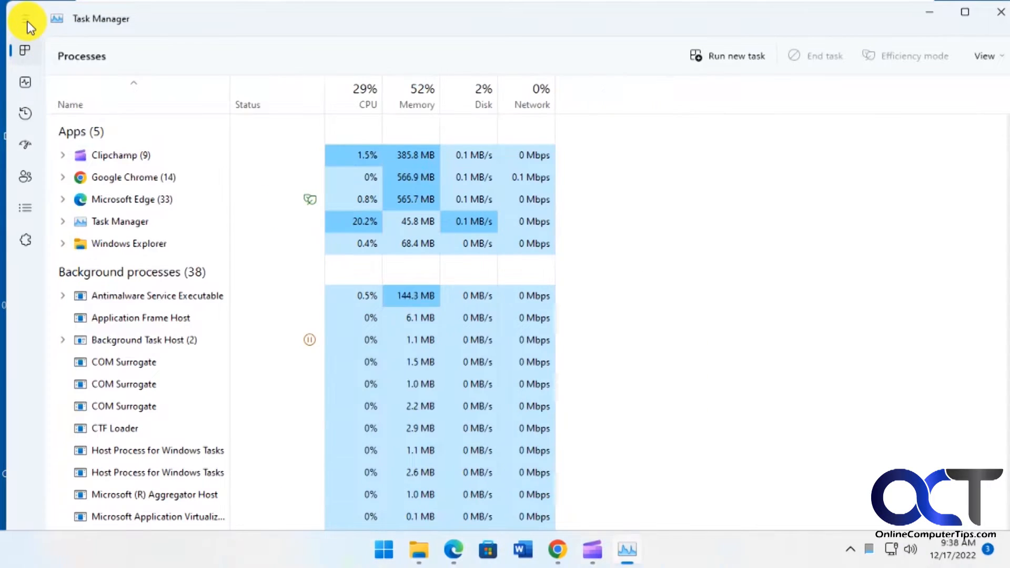
left_click(25, 18)
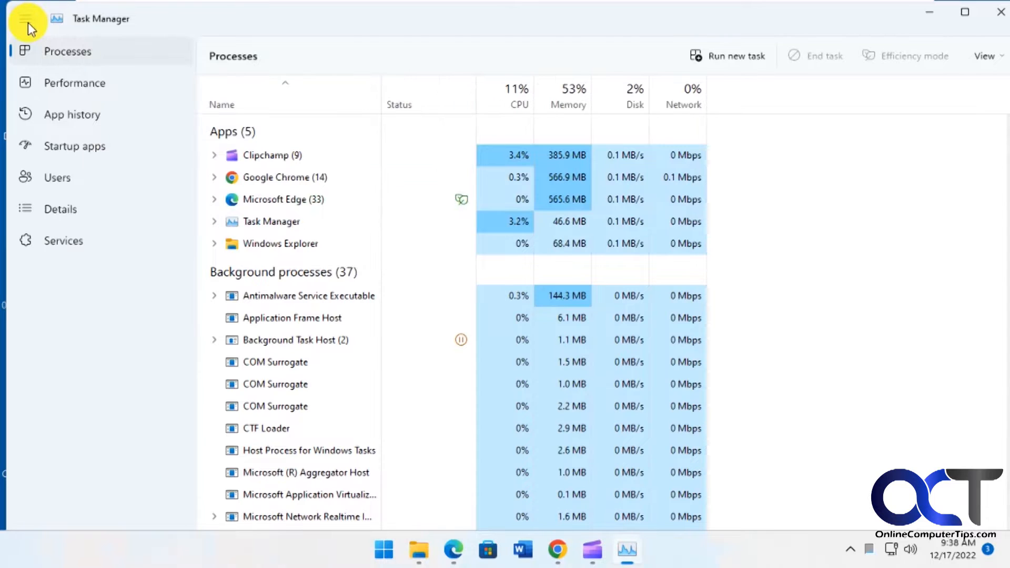
mouse_move(609, 235)
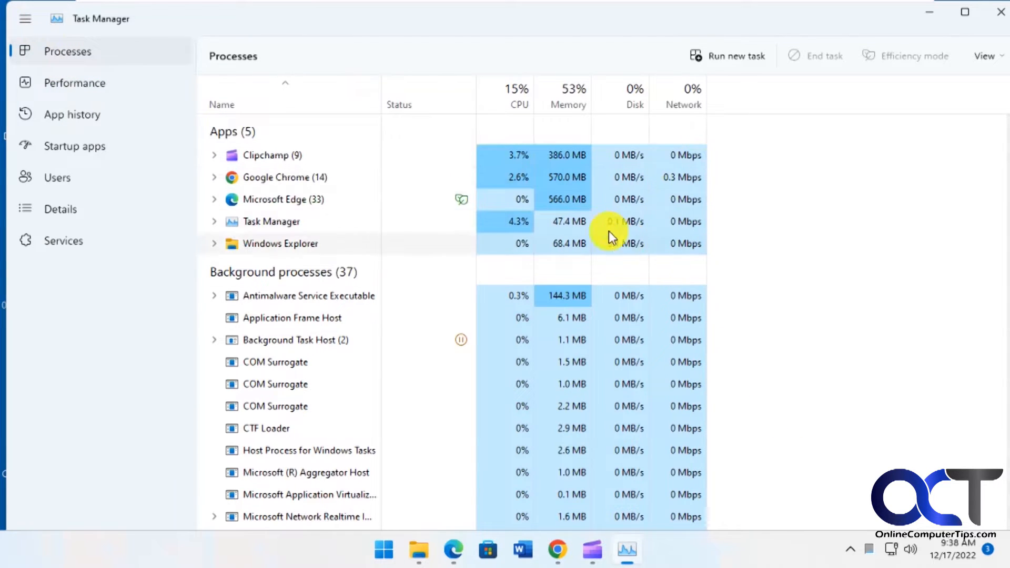
mouse_move(111, 105)
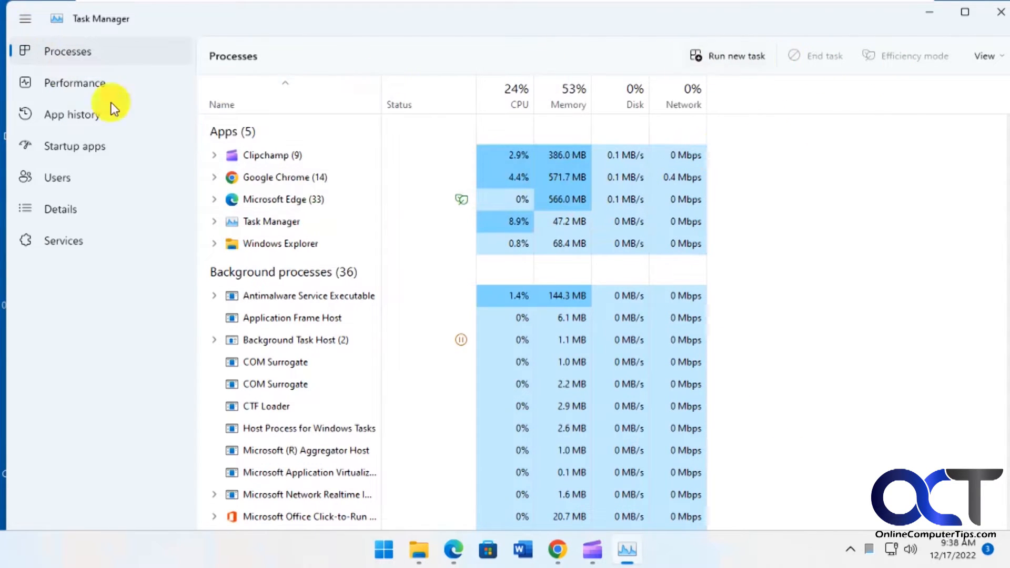
left_click(73, 114)
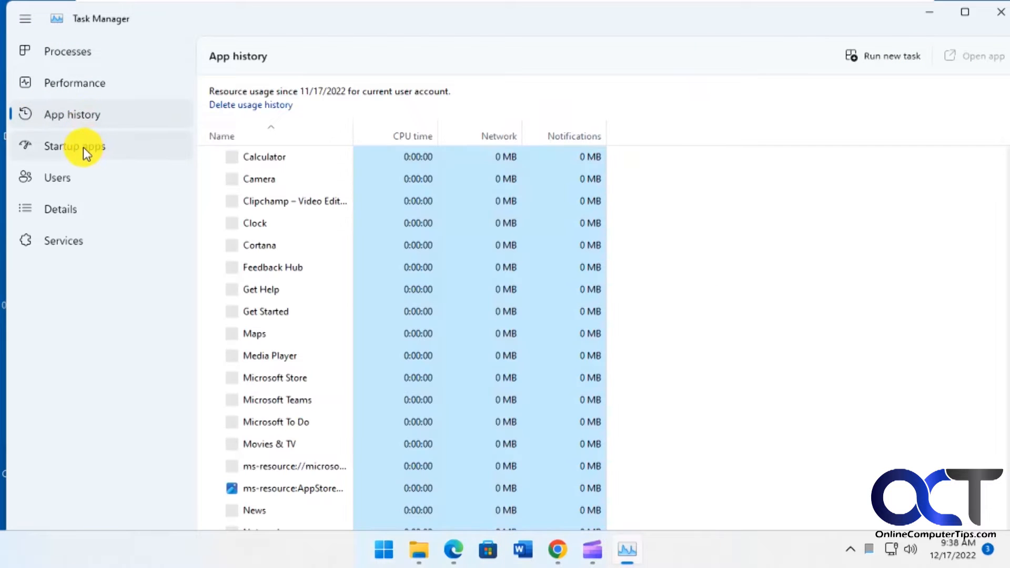
left_click(74, 145)
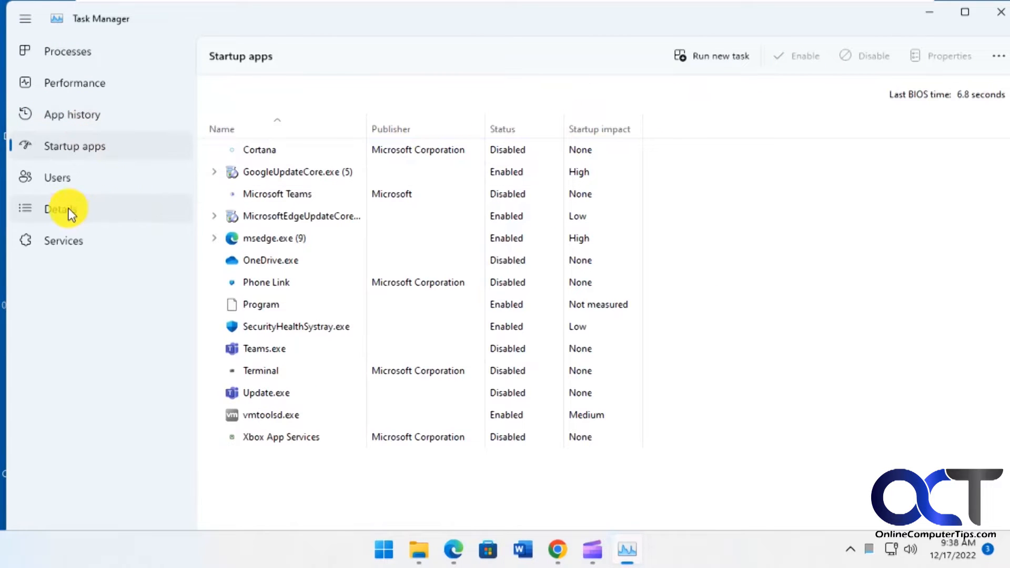
left_click(60, 208)
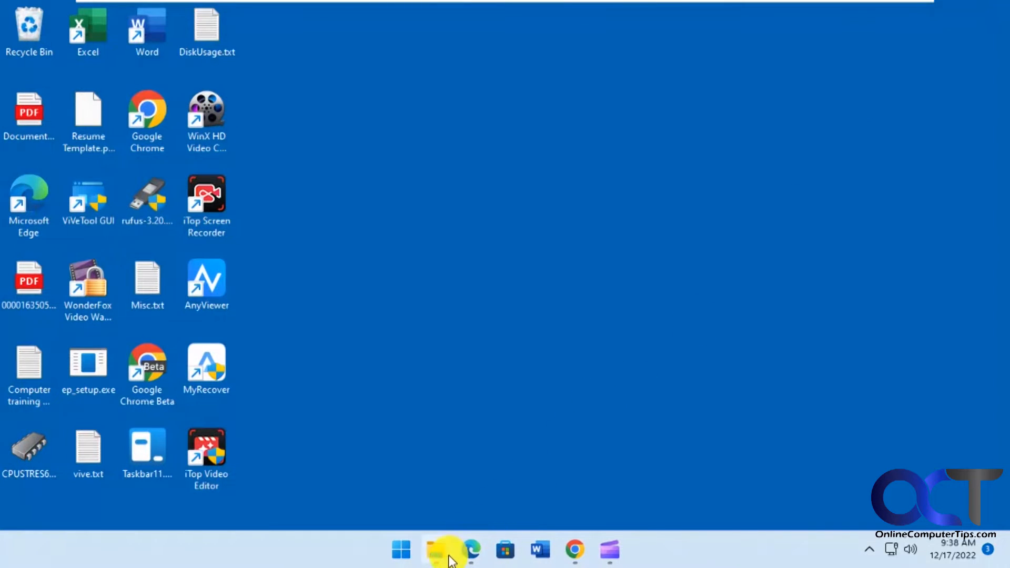
- Open File Explorer to the Downloads > taskmgr_w10 folder
left_click(436, 551)
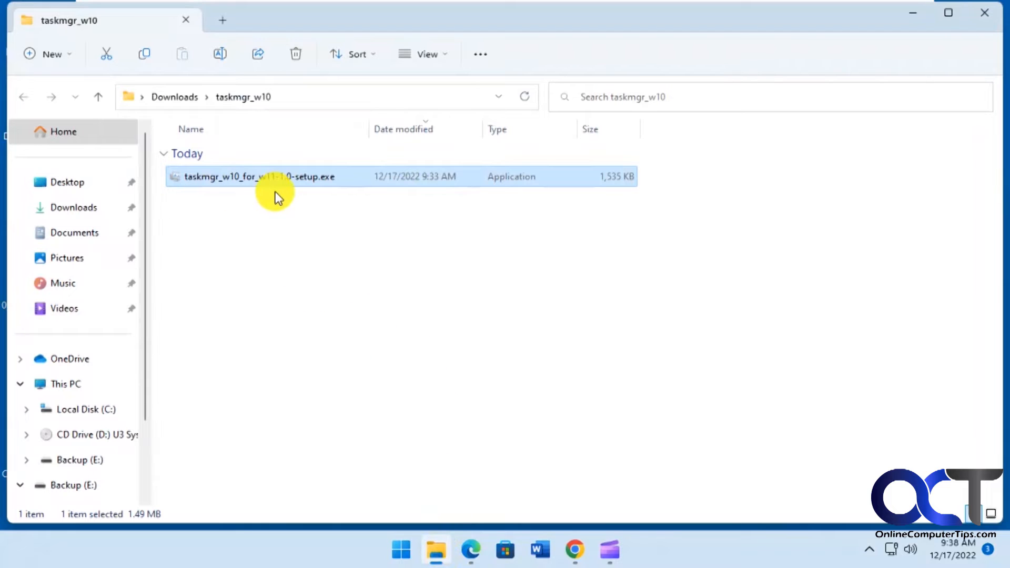
mouse_move(352, 295)
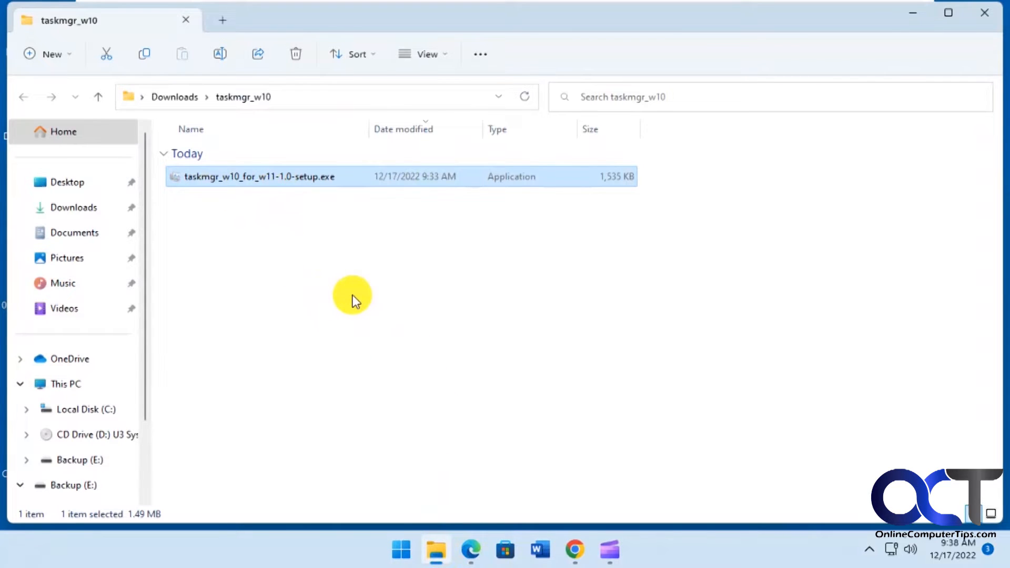
mouse_move(332, 280)
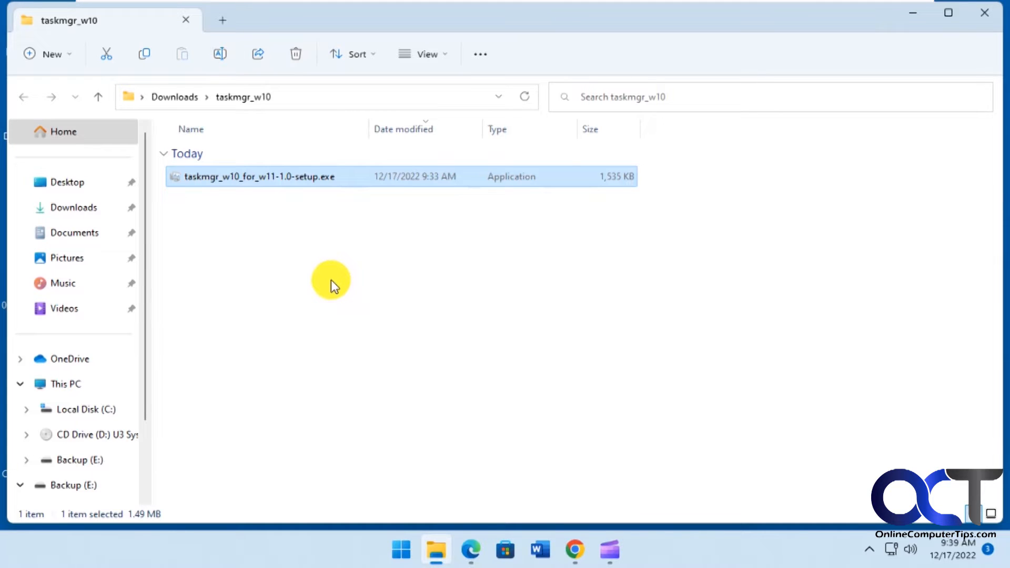
mouse_move(350, 269)
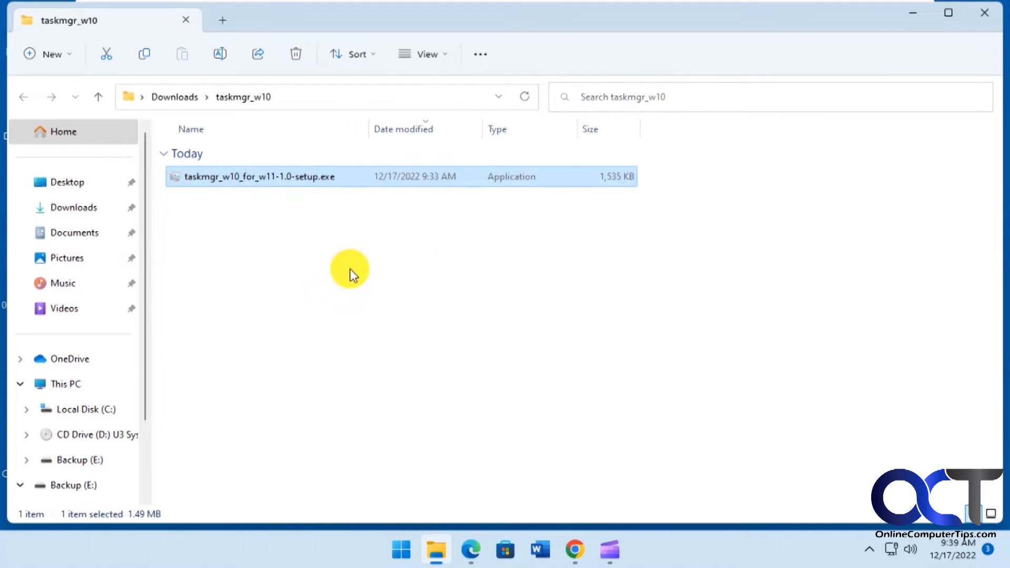
mouse_move(309, 193)
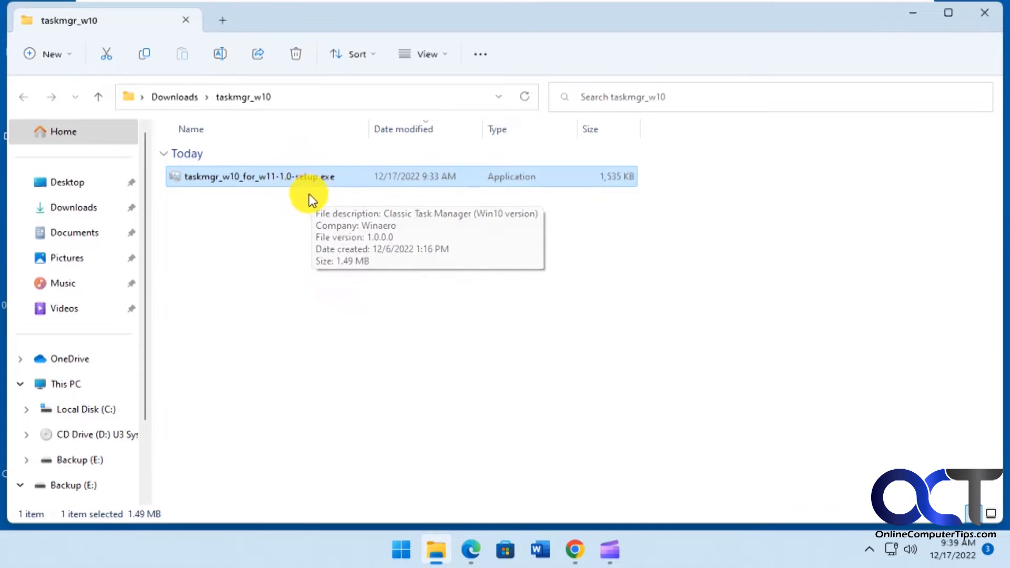
mouse_move(301, 240)
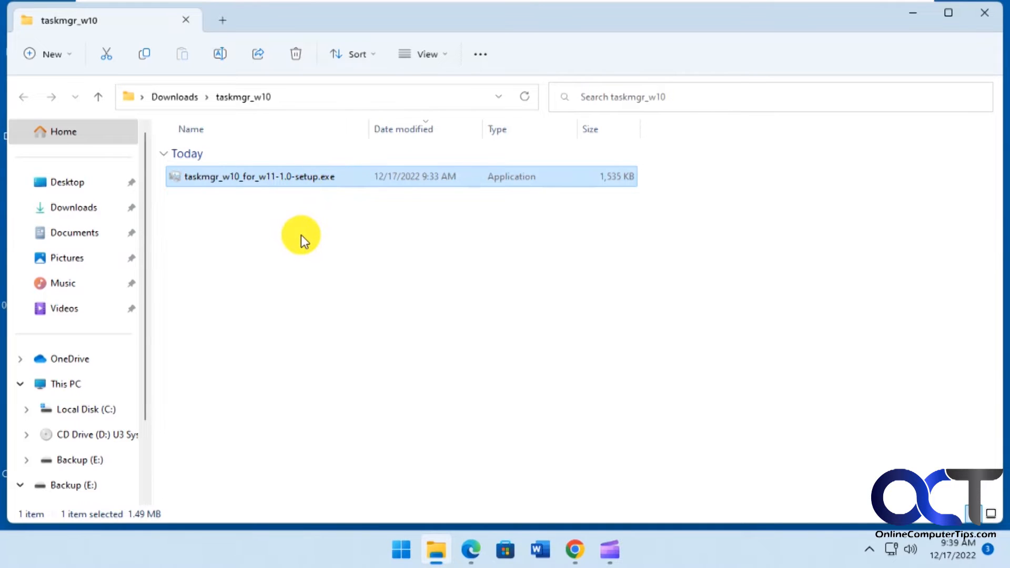
mouse_move(286, 185)
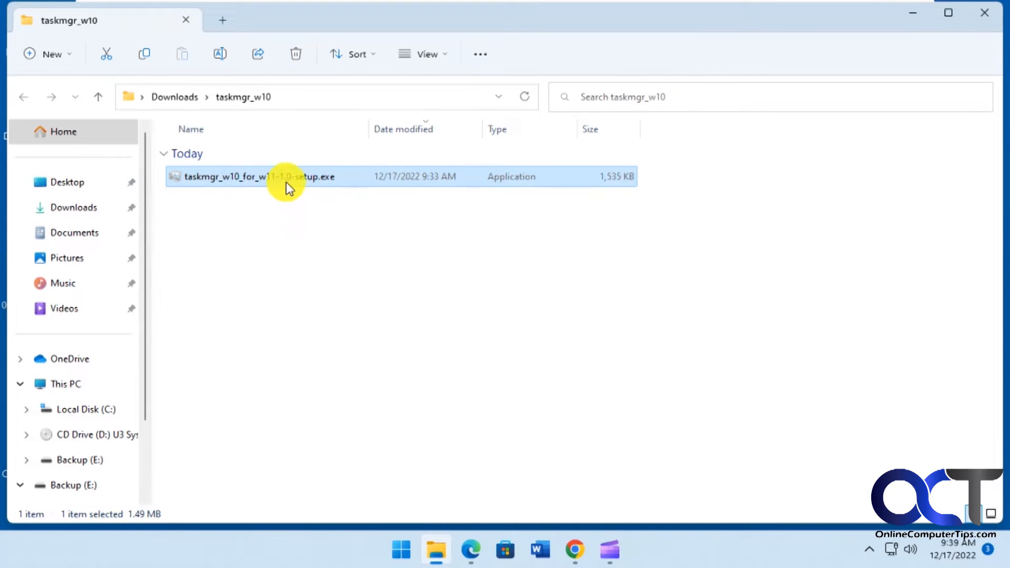
- Run taskmgr_w10_for_w11-1.0-setup.exe to bring up the UAC prompt
double_click(257, 177)
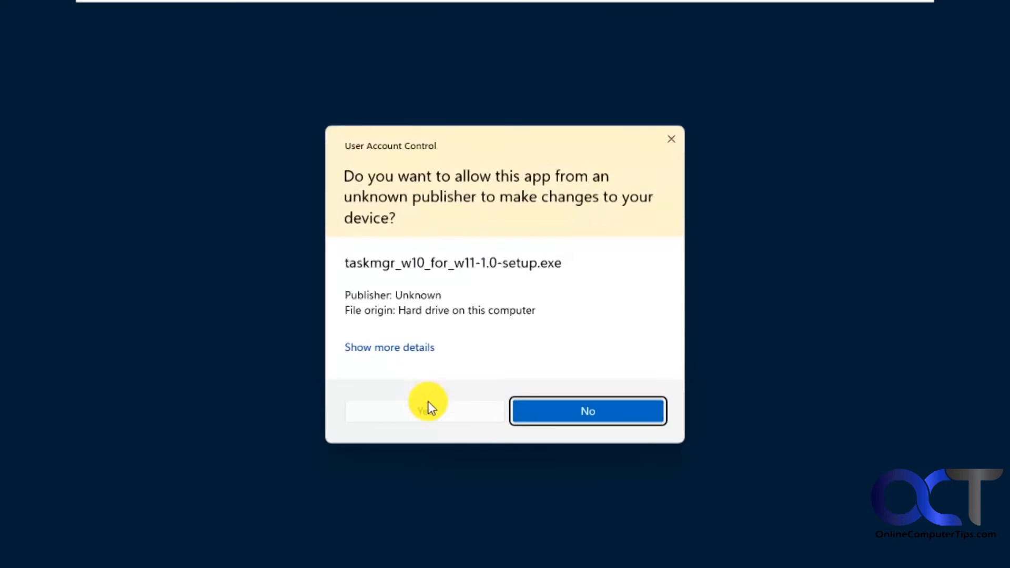
mouse_move(433, 412)
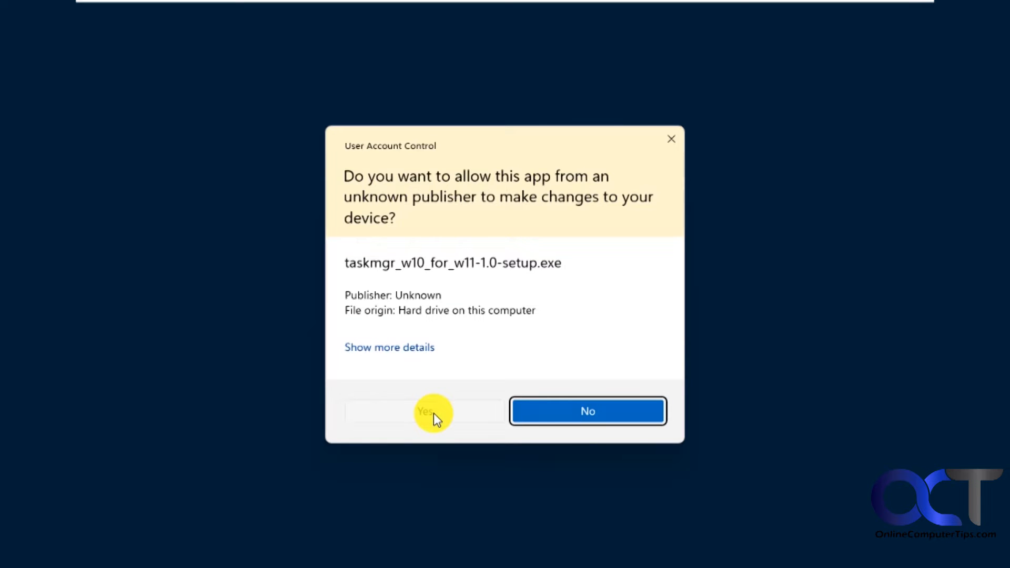
- Approve UAC and install to the default folder with a desktop icon, unticking post-setup options
left_click(424, 411)
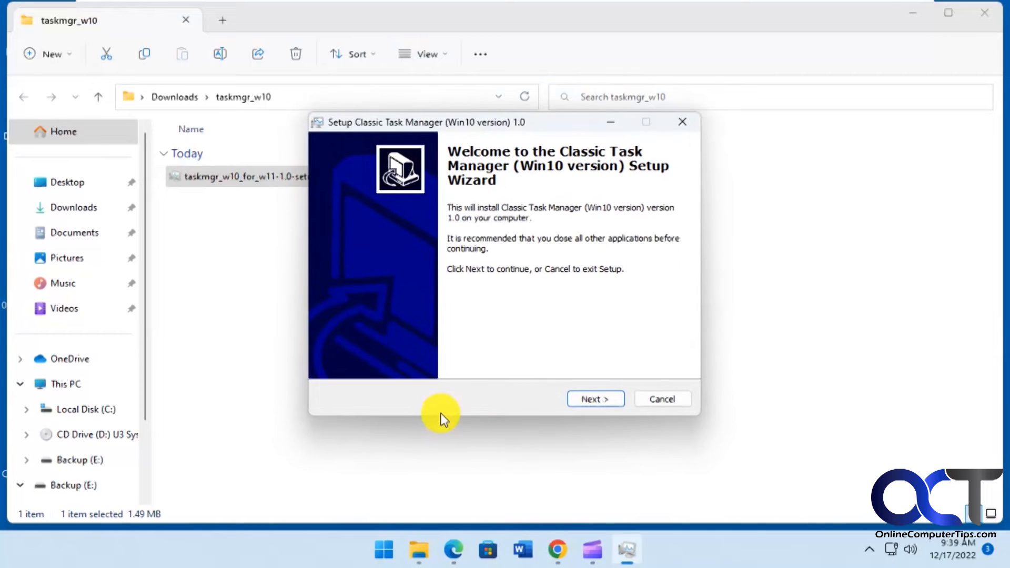
left_click(594, 398)
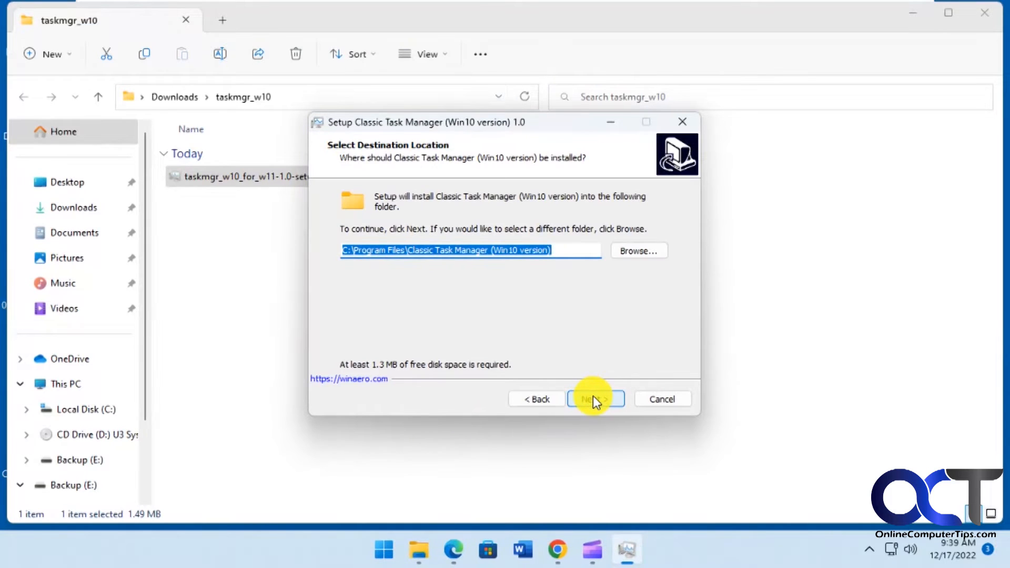
left_click(594, 399)
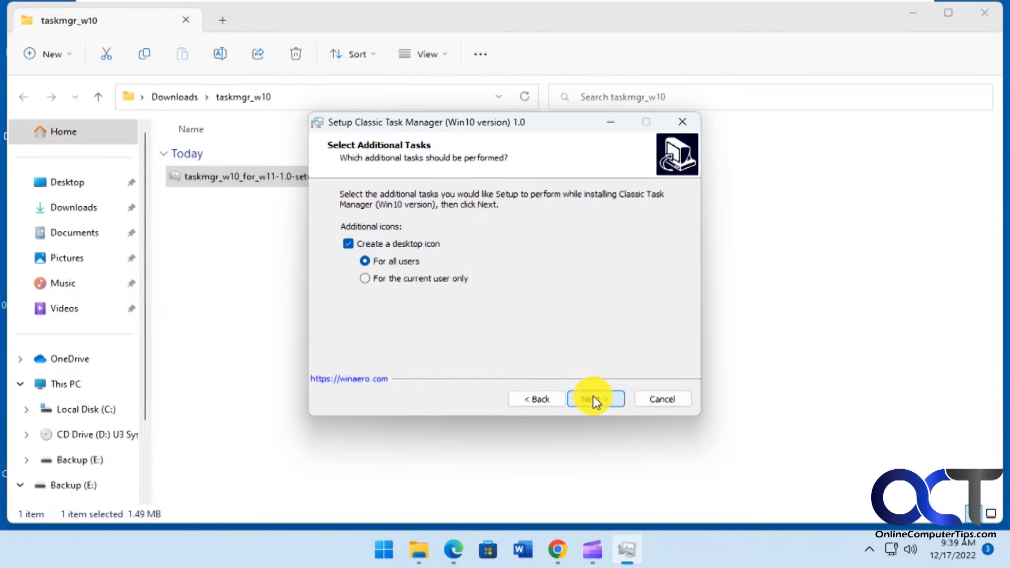
mouse_move(435, 278)
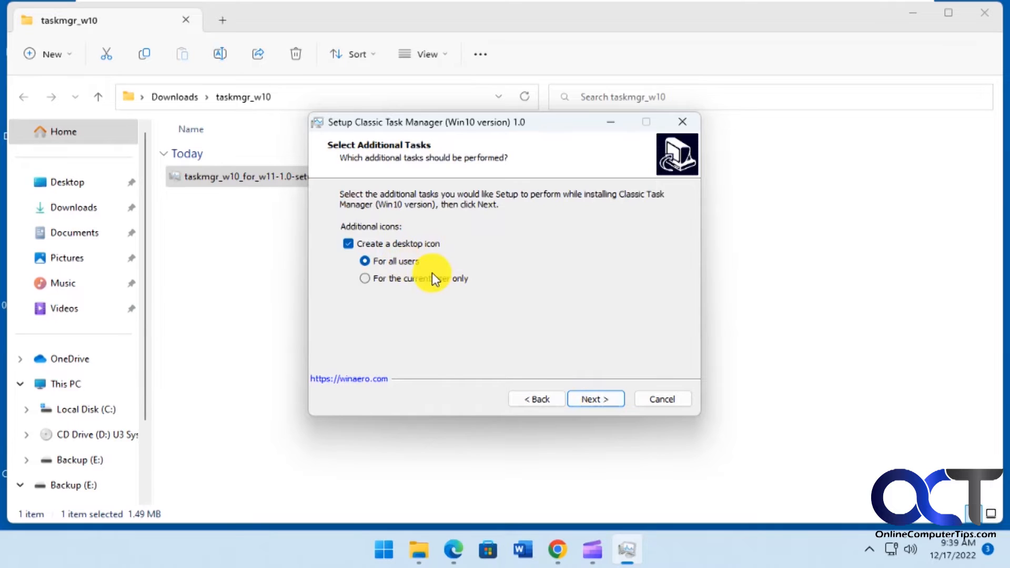
mouse_move(594, 399)
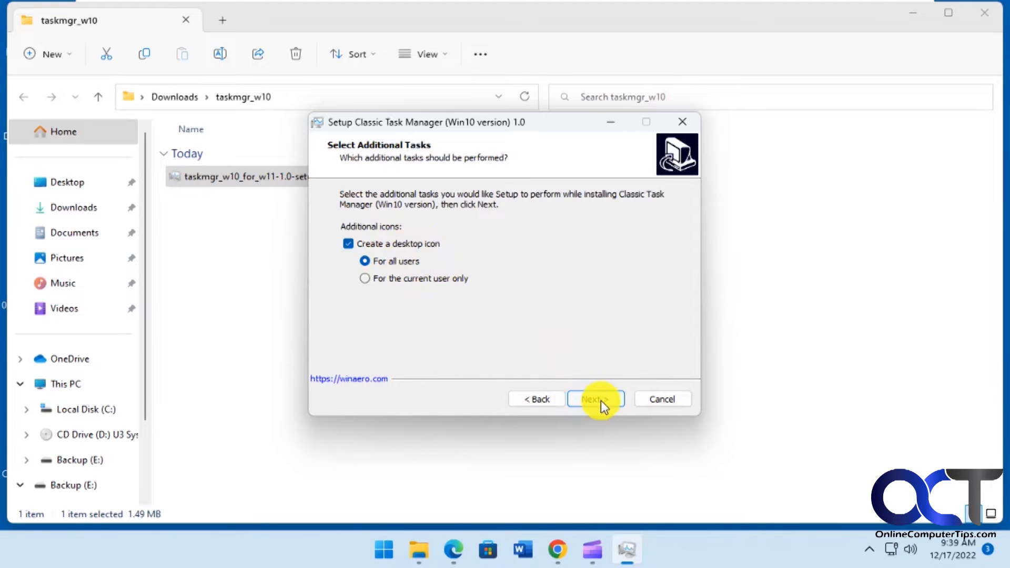
left_click(593, 398)
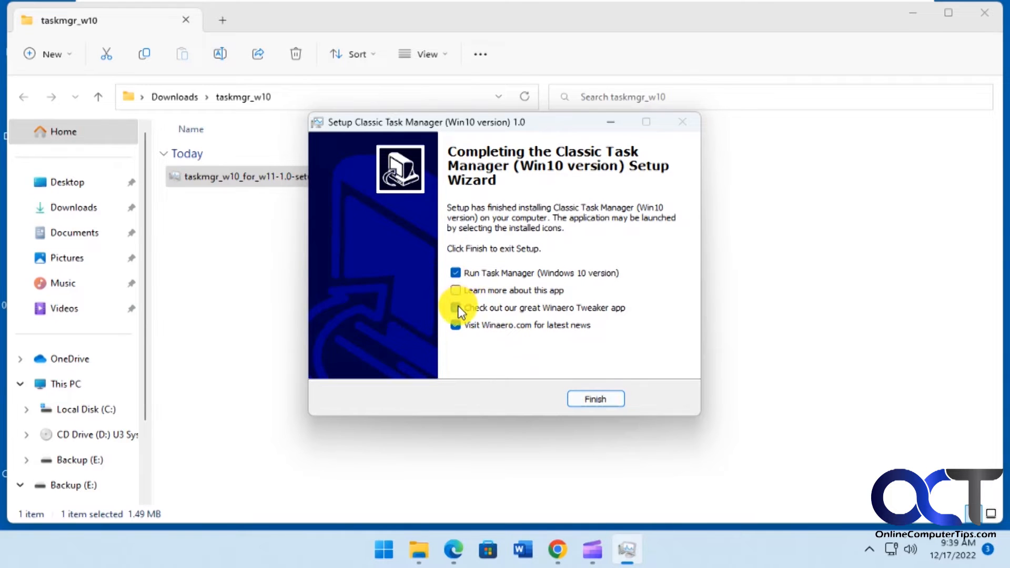
left_click(456, 273)
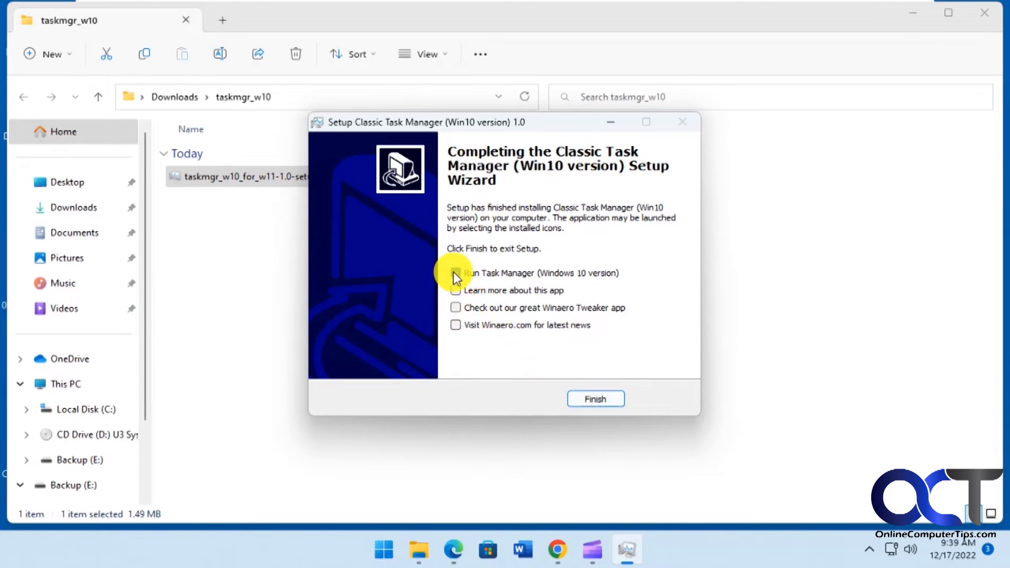
left_click(594, 399)
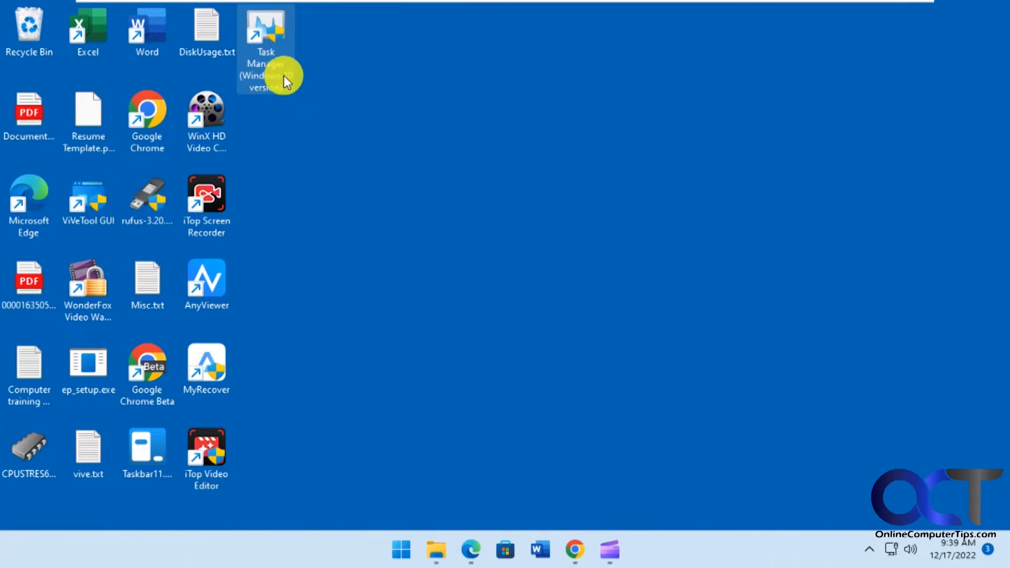
- Launch the Windows 10 Task Manager from its desktop shortcut, approving UAC
double_click(265, 26)
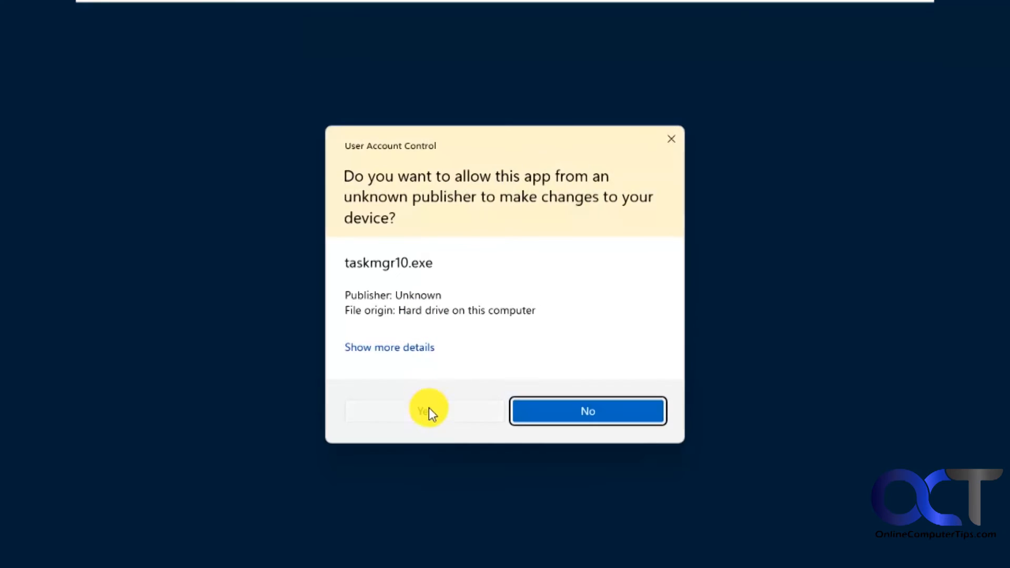
left_click(424, 411)
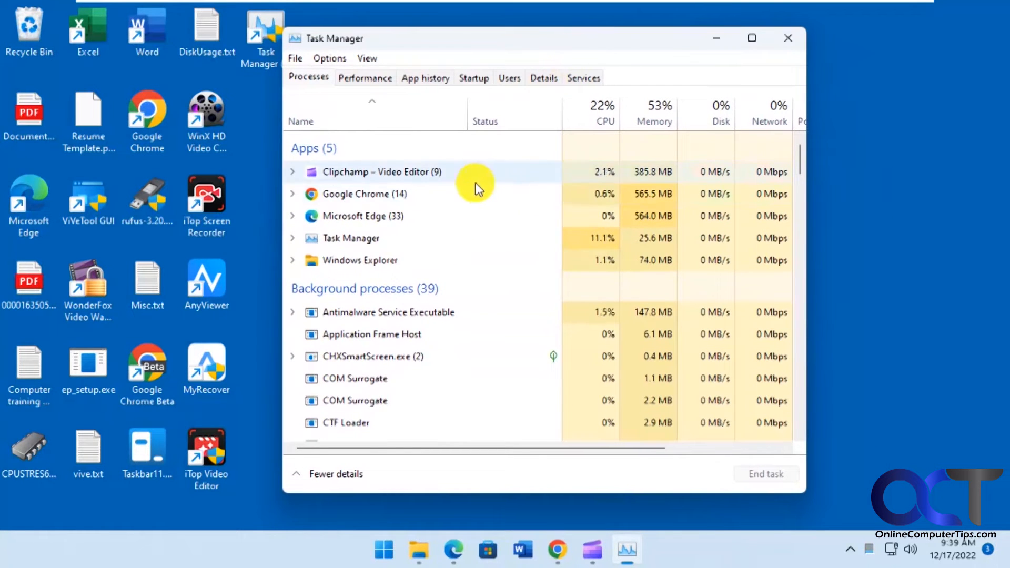
left_click(425, 78)
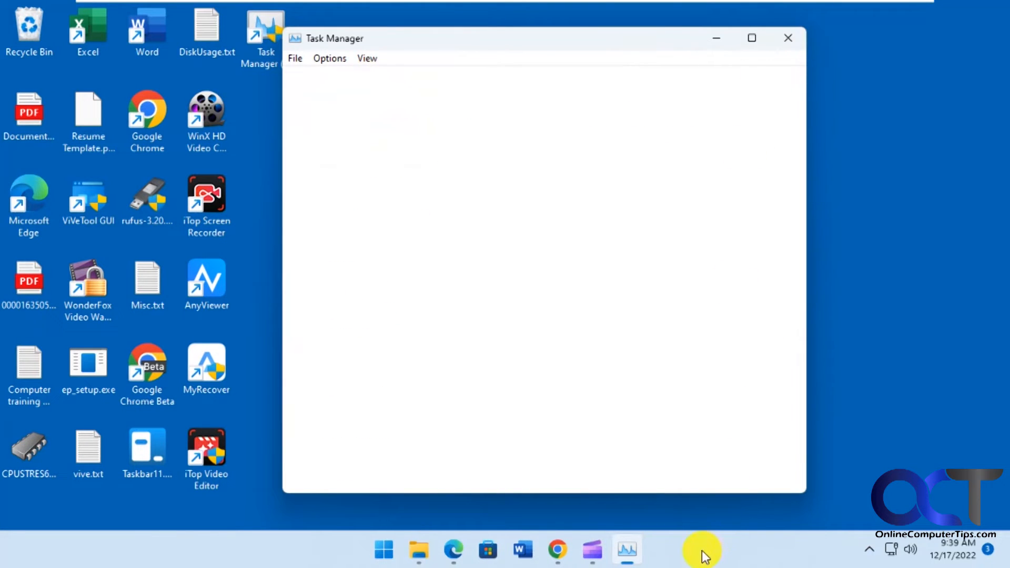
- Close the classic Task Manager and launch it again
left_click(788, 38)
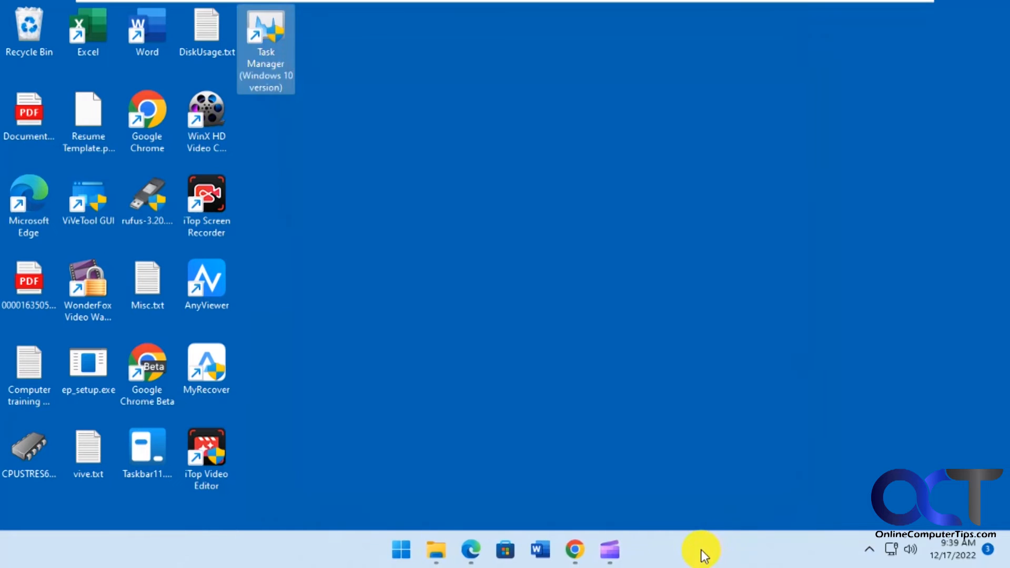
double_click(264, 25)
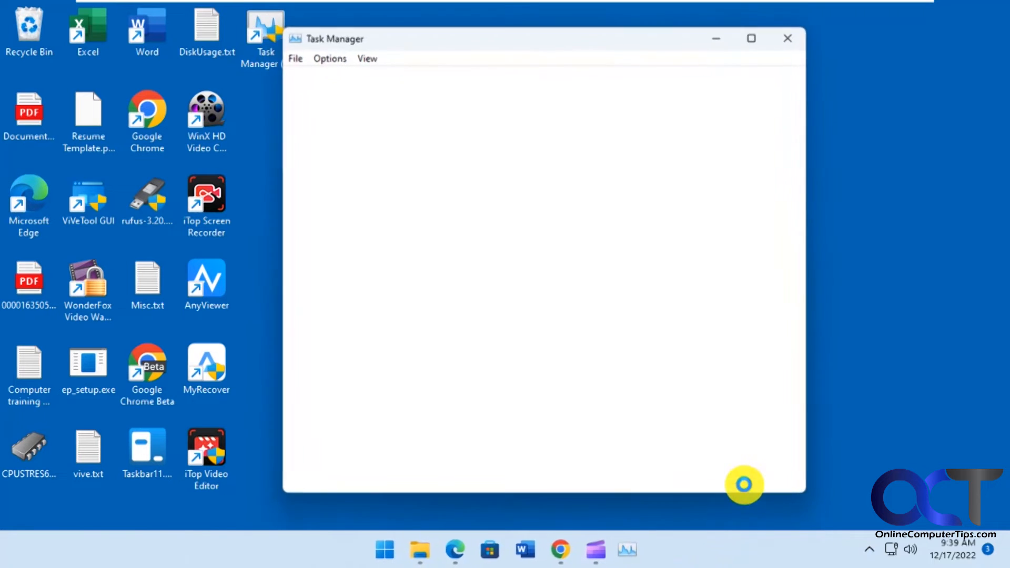
left_click(340, 473)
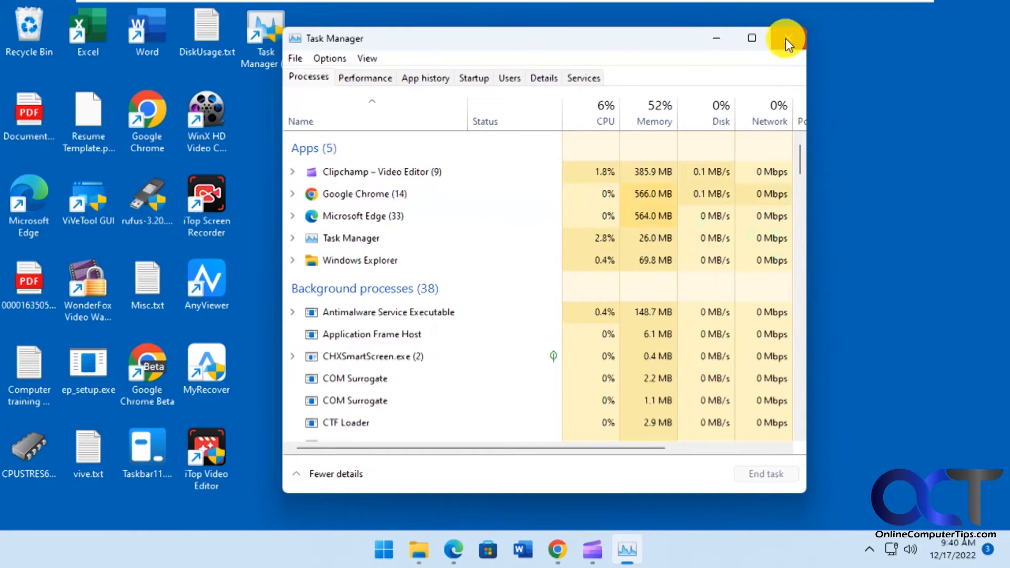
- Uninstall Classic Task Manager (Win10 version) via Settings' Installed apps and dismiss the confirmation
left_click(400, 550)
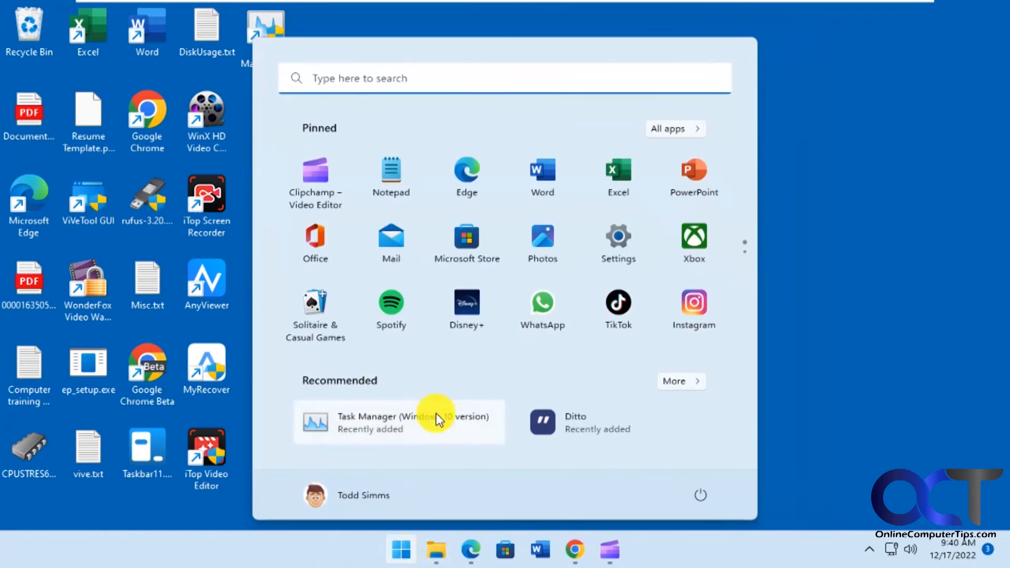
left_click(617, 241)
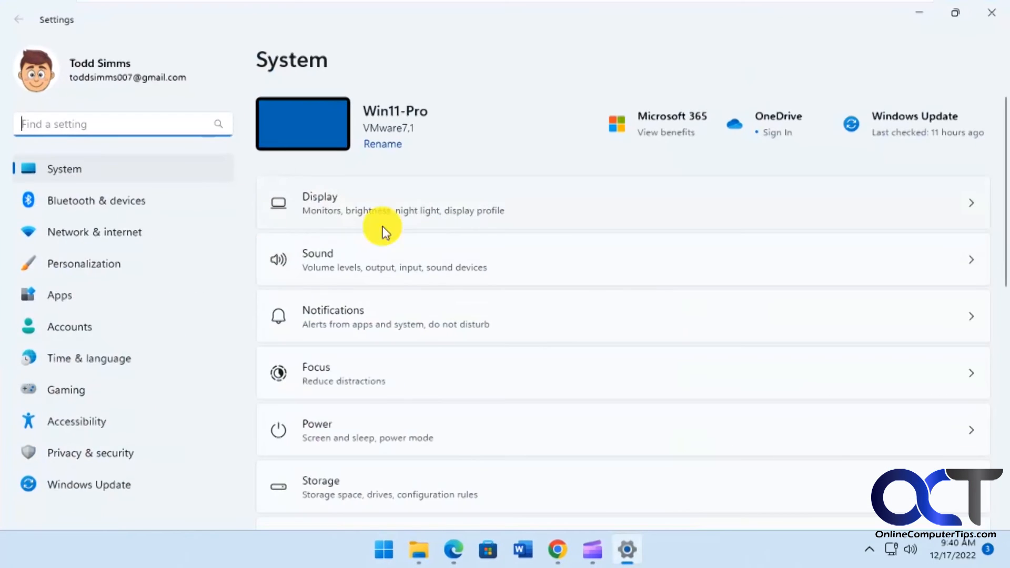
left_click(59, 295)
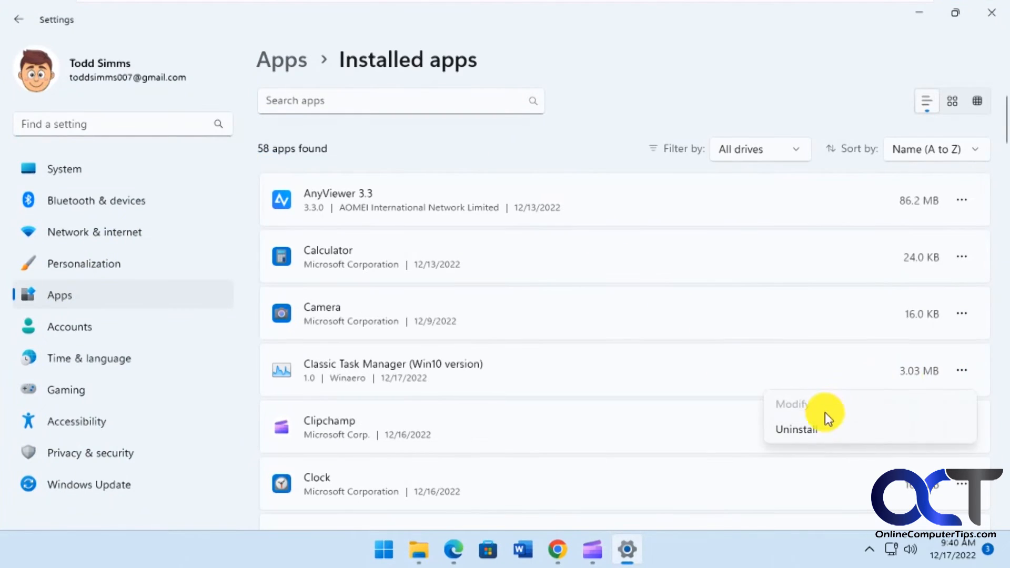
left_click(795, 429)
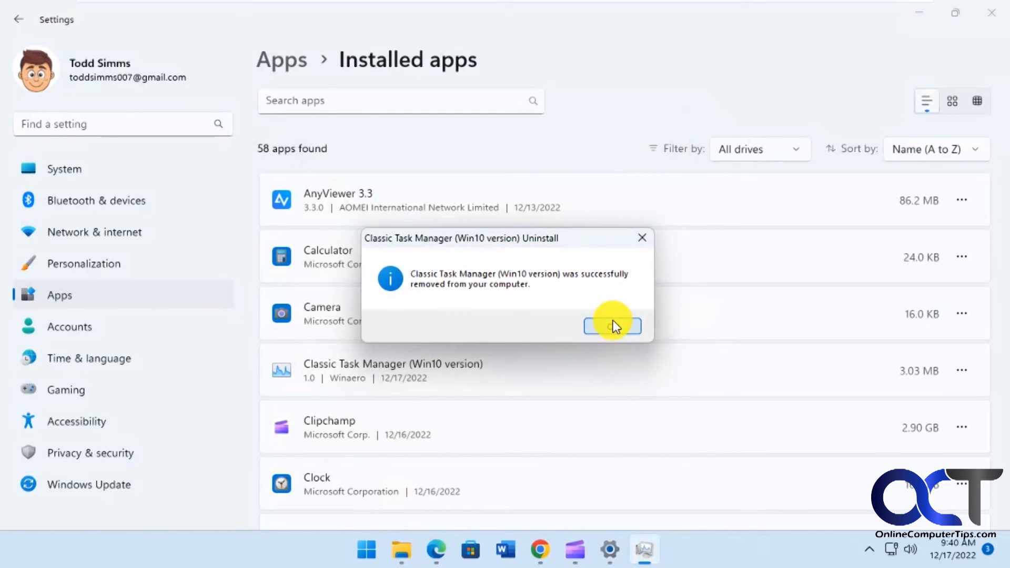
left_click(611, 327)
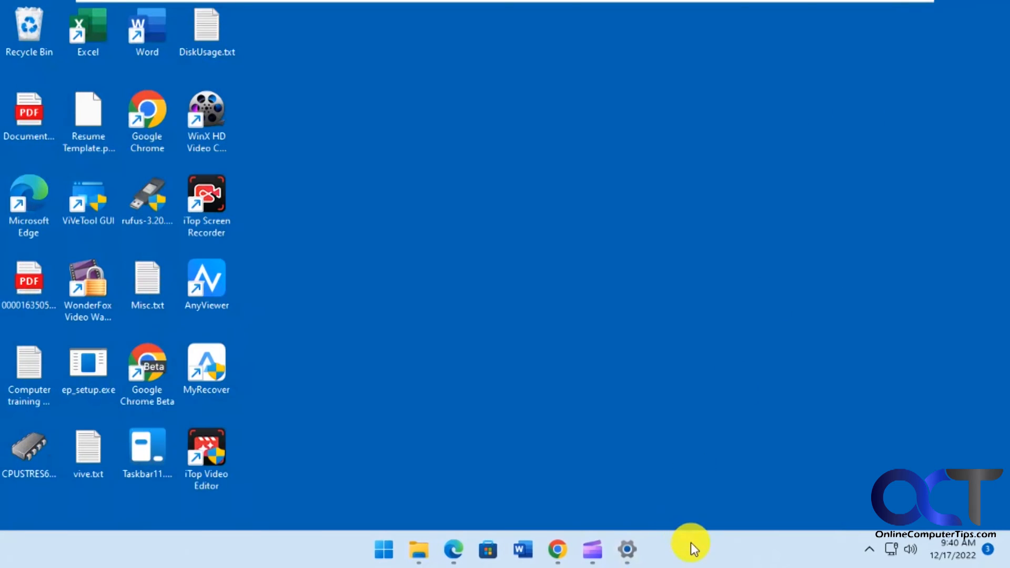
mouse_move(734, 485)
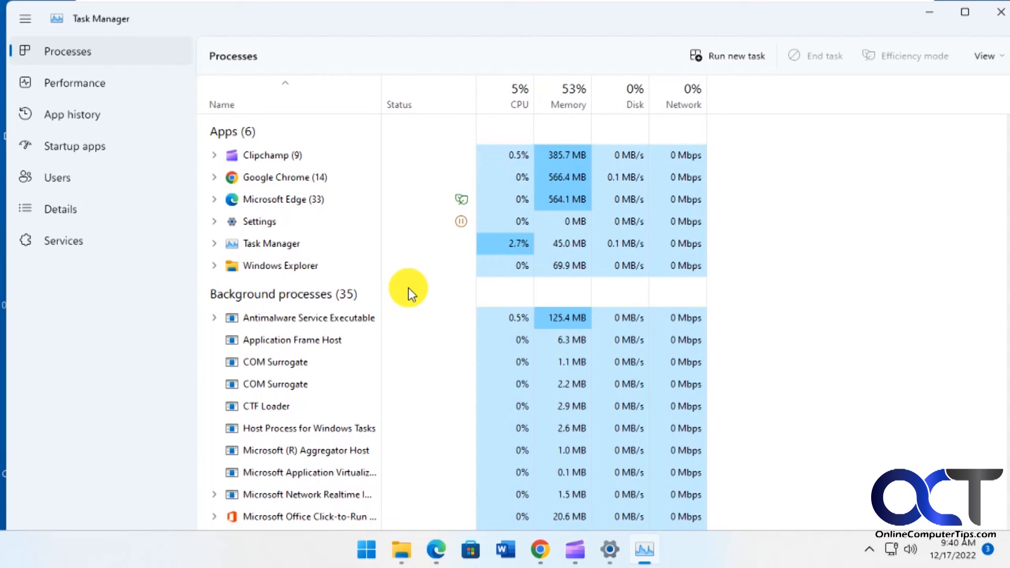
mouse_move(435, 296)
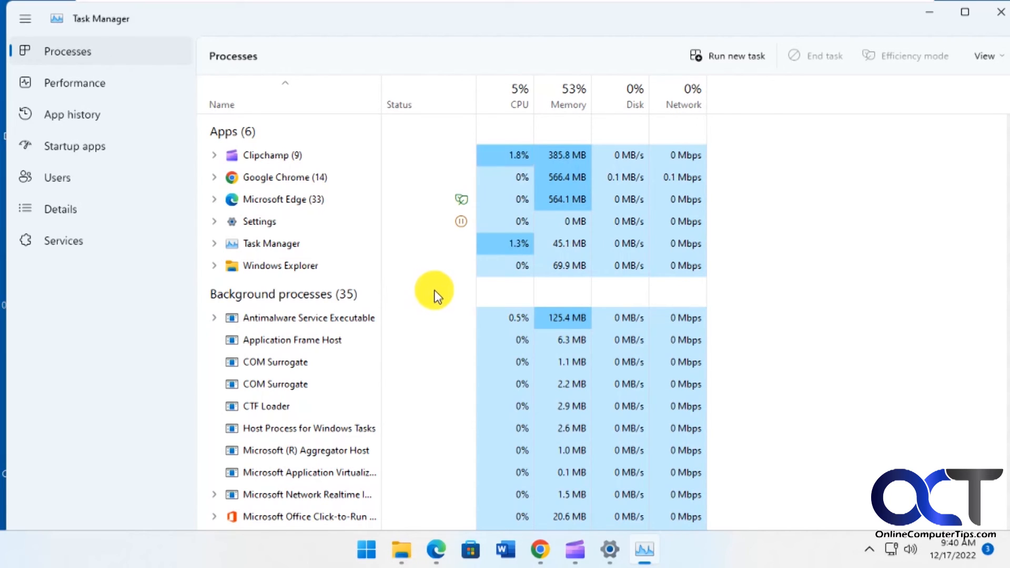
mouse_move(801, 296)
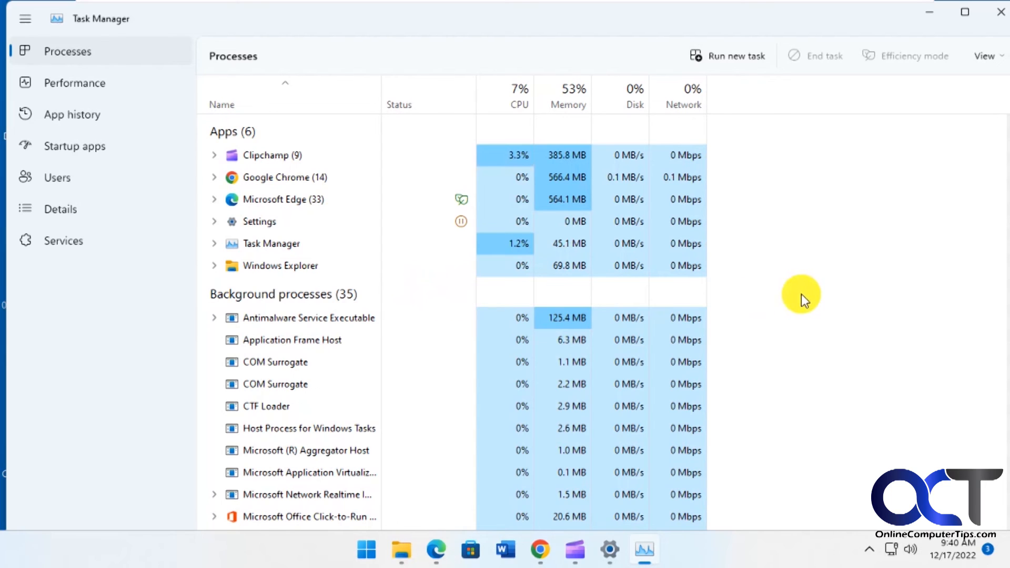